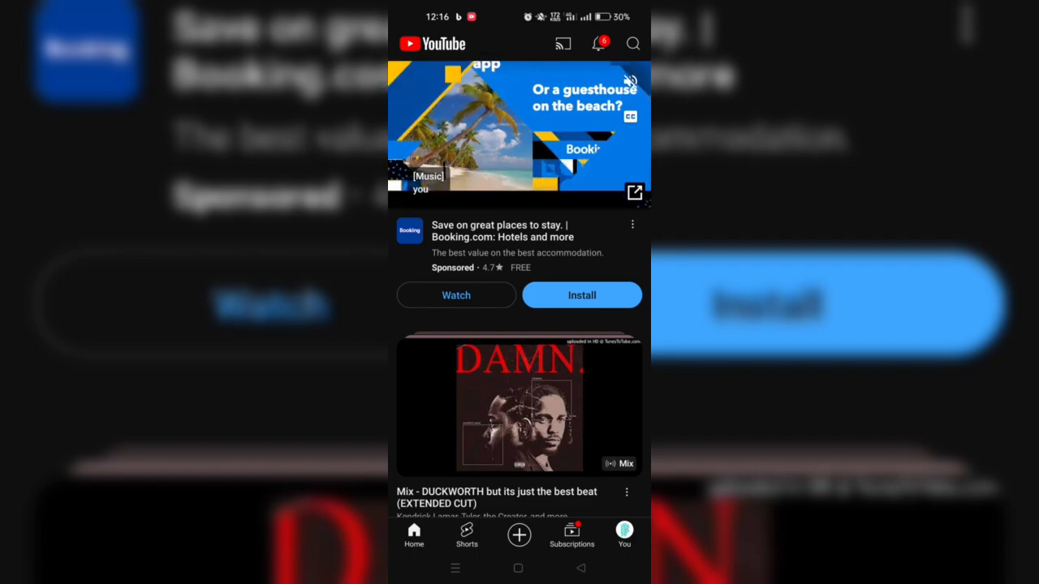
- From the YouTube profile menu, go to Manage your Google Account and land on its Home page
scroll(down, 3)
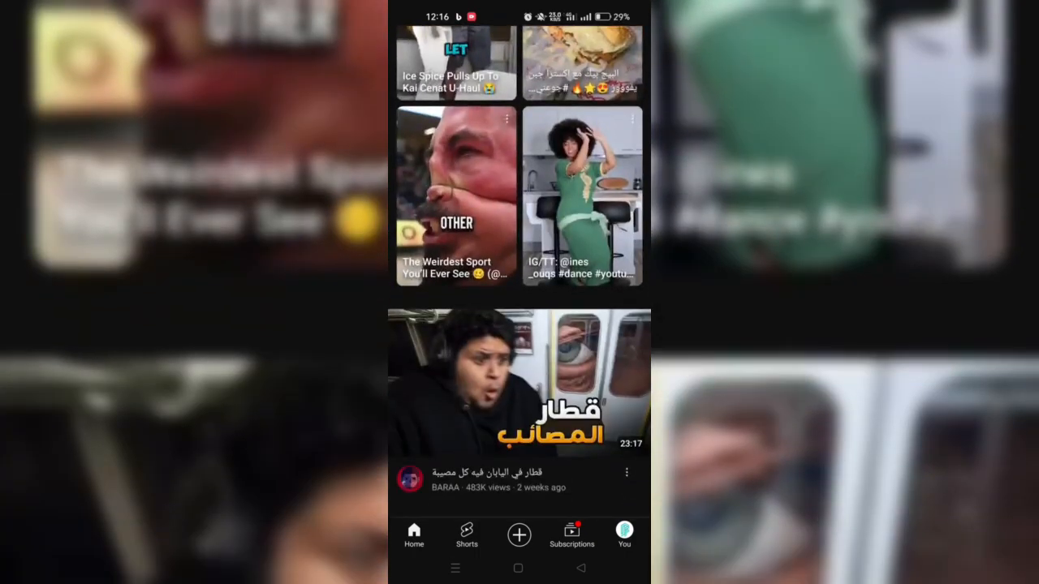
scroll(down, 3)
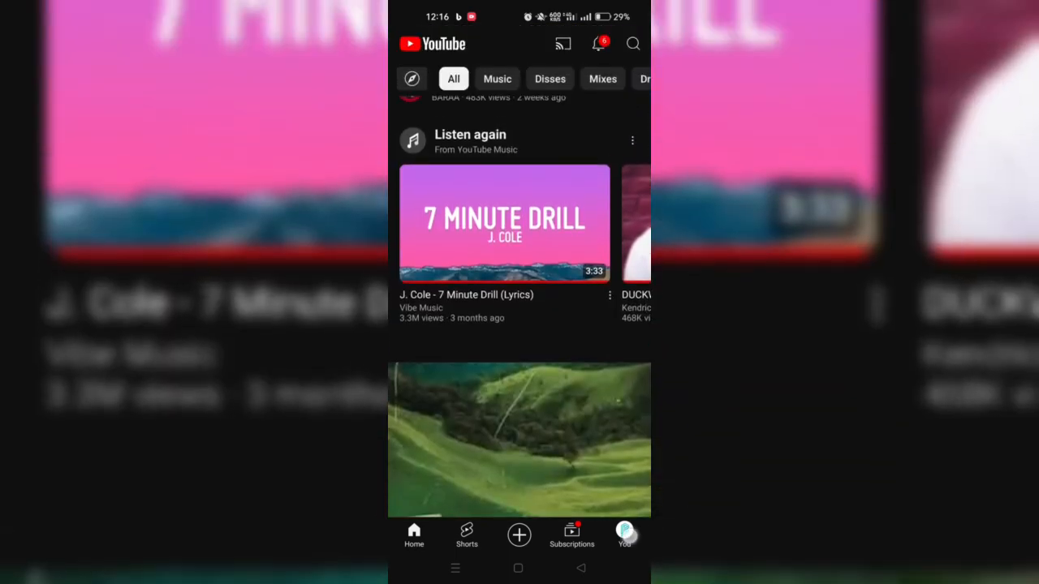
click(624, 536)
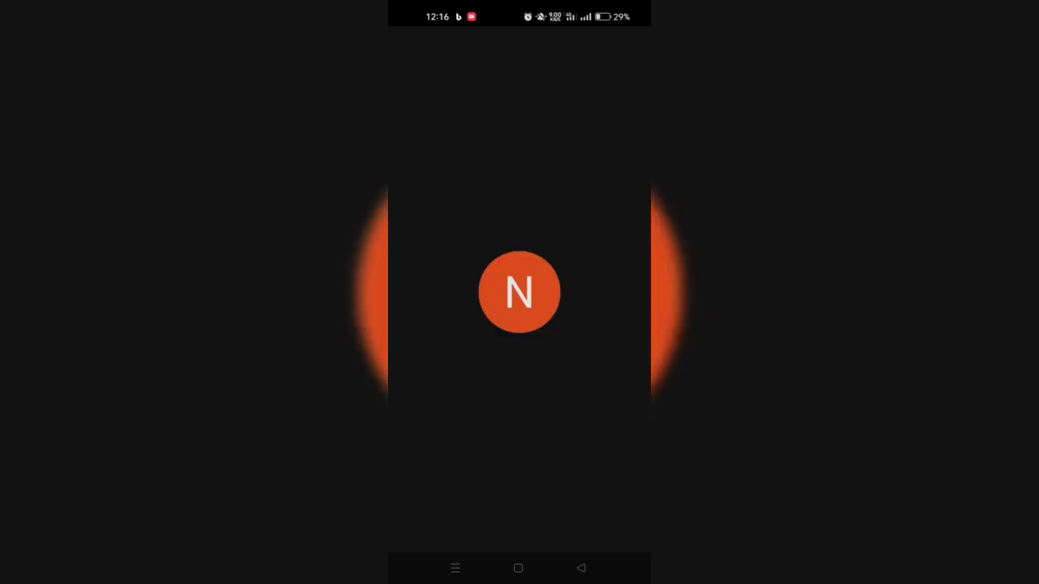
click(519, 293)
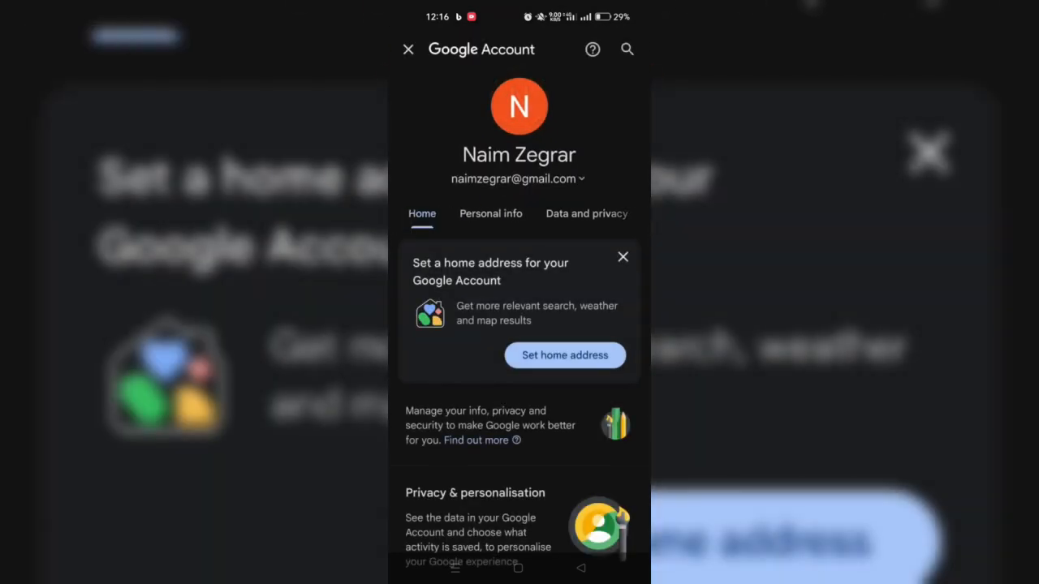
- Switch to the Security section and bring the Your devices list of signed-in sessions into view
click(585, 214)
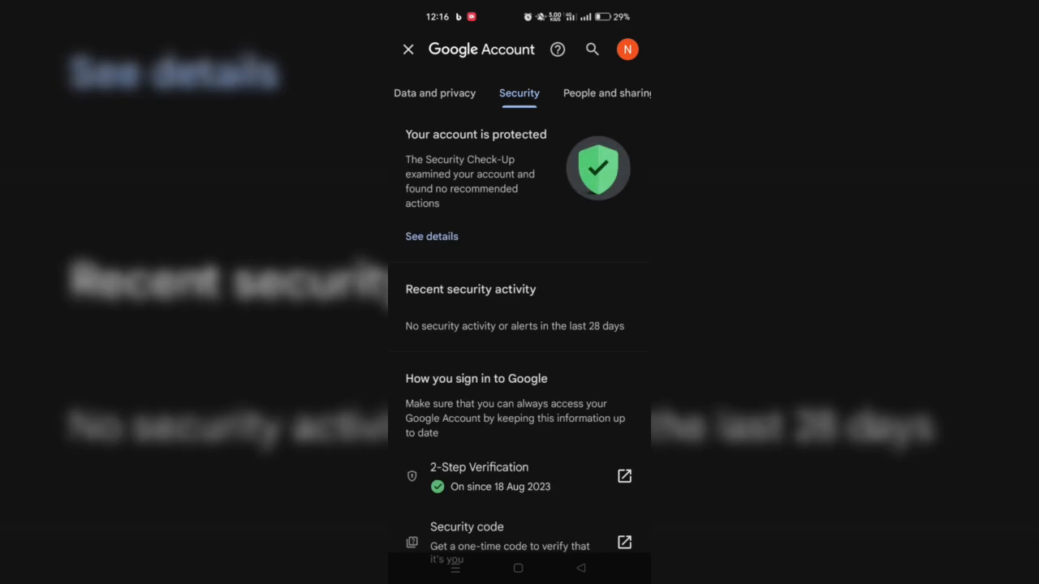
scroll(down, 3)
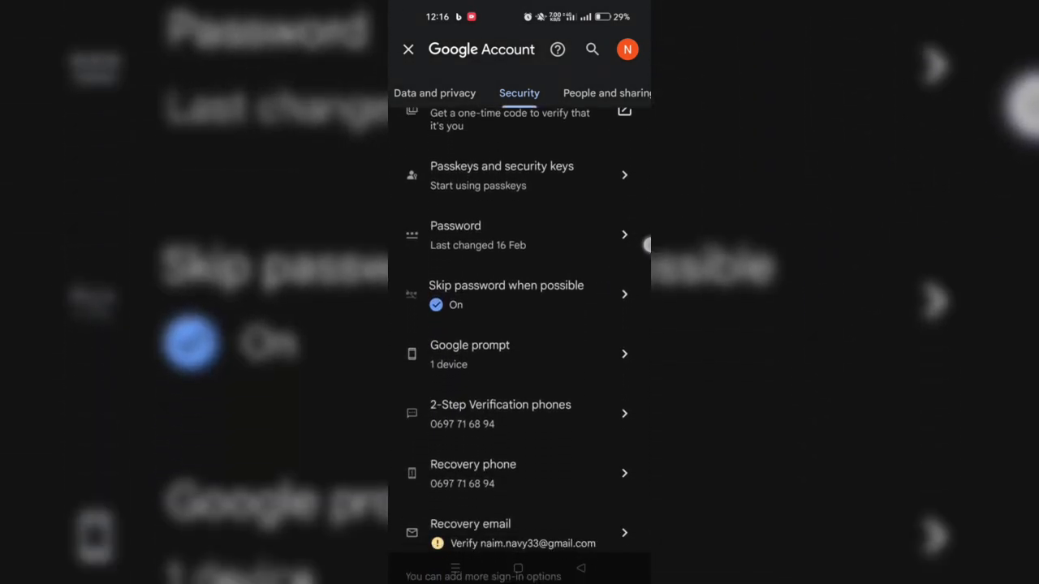
scroll(down, 3)
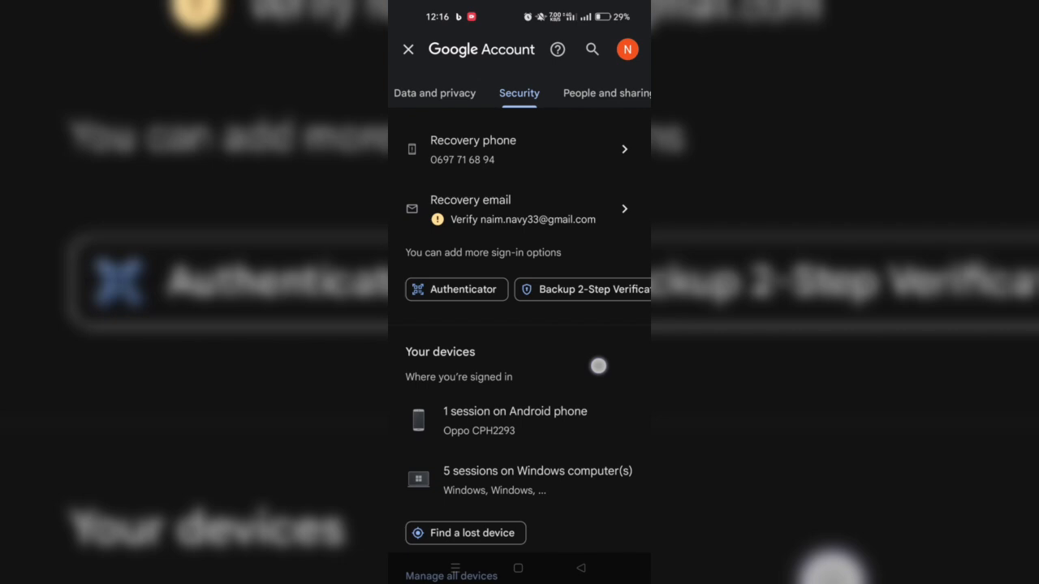
scroll(down, 3)
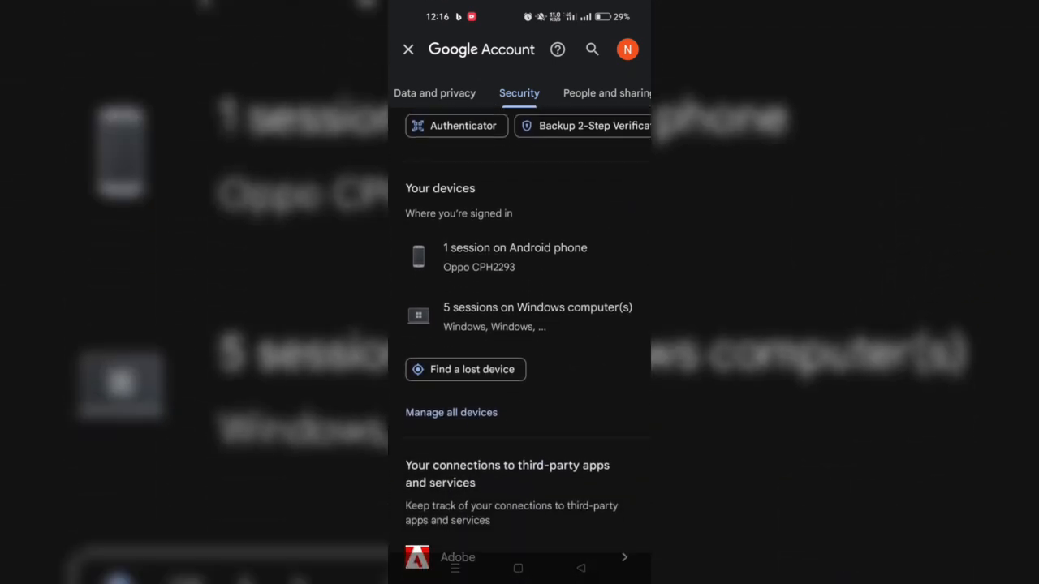
- From Manage all devices, view details of the Windows session last active 12 March
click(451, 412)
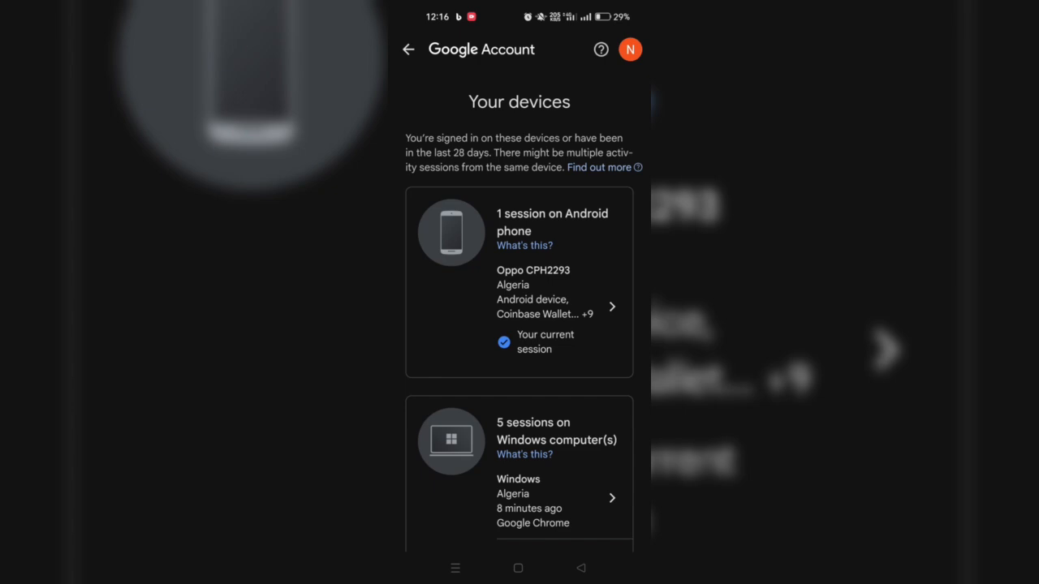
scroll(down, 3)
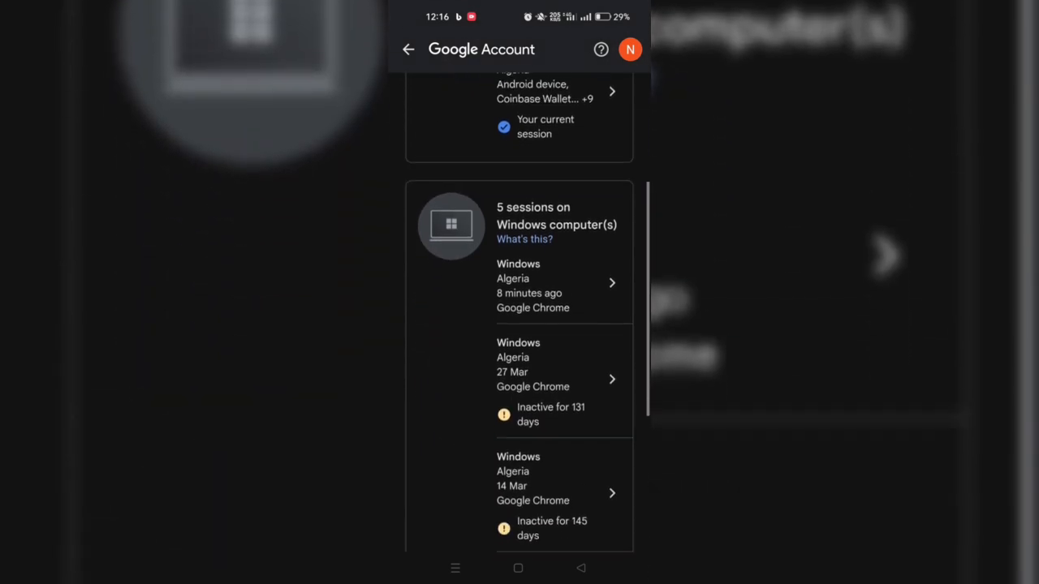
scroll(down, 3)
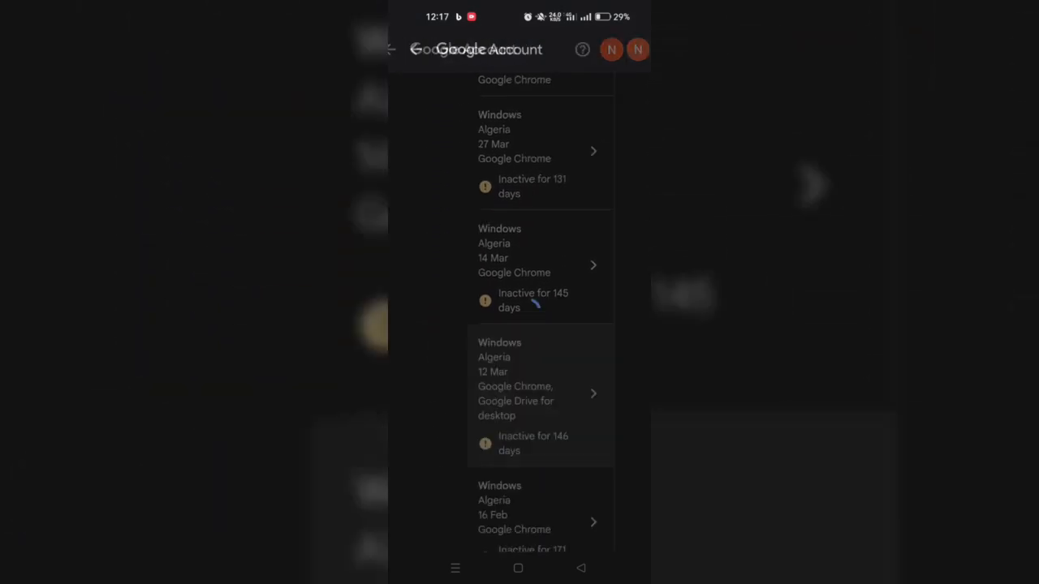
click(539, 394)
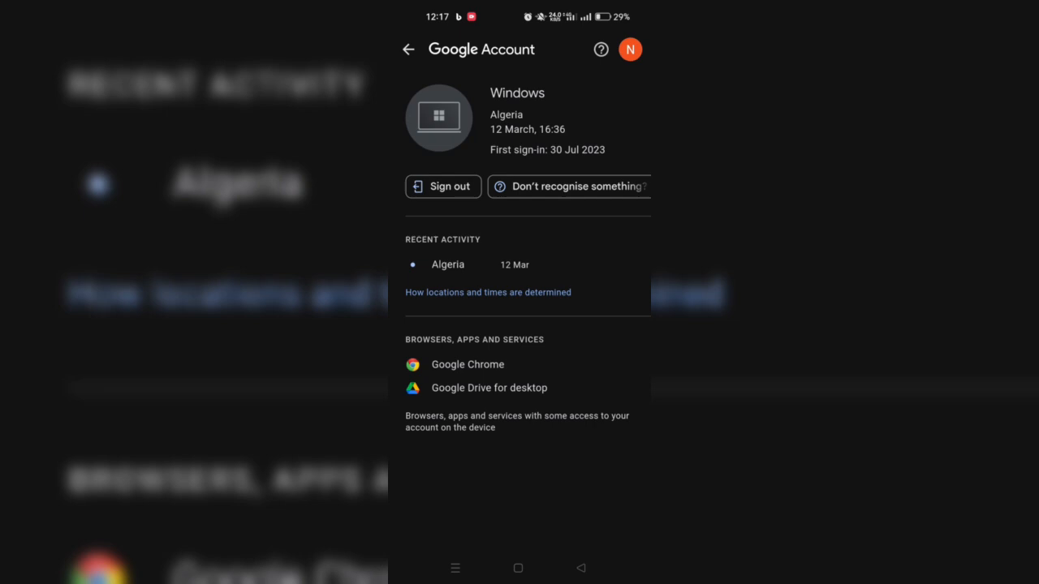